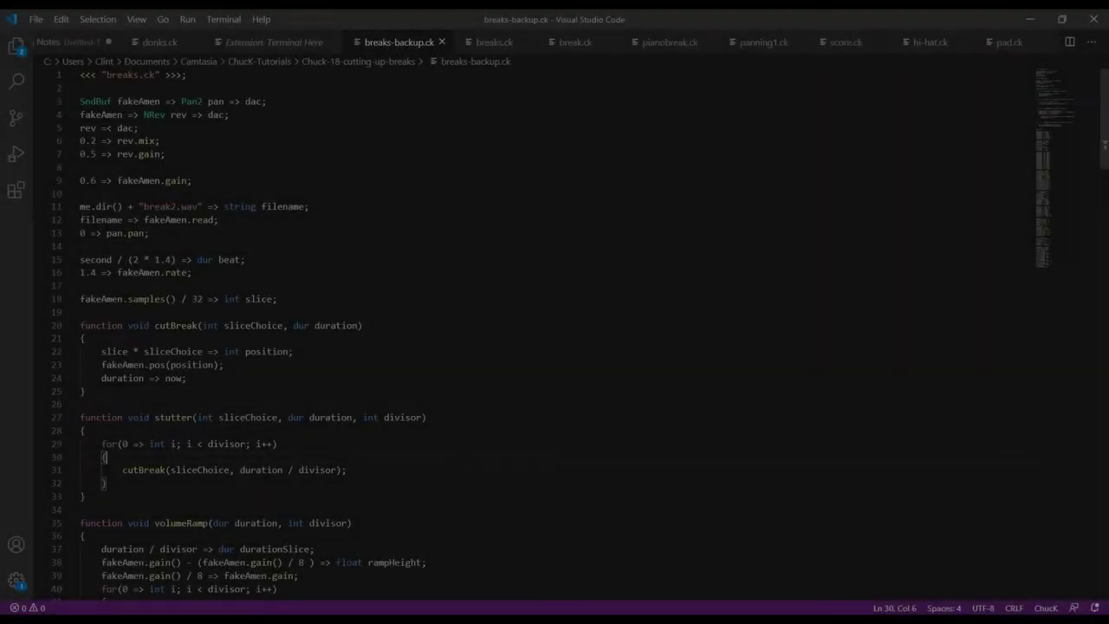
Play the break2 drum loop in Audacity, then stop playback
{"action": "scroll", "scroll_direction": "down", "scroll_amount": 3}
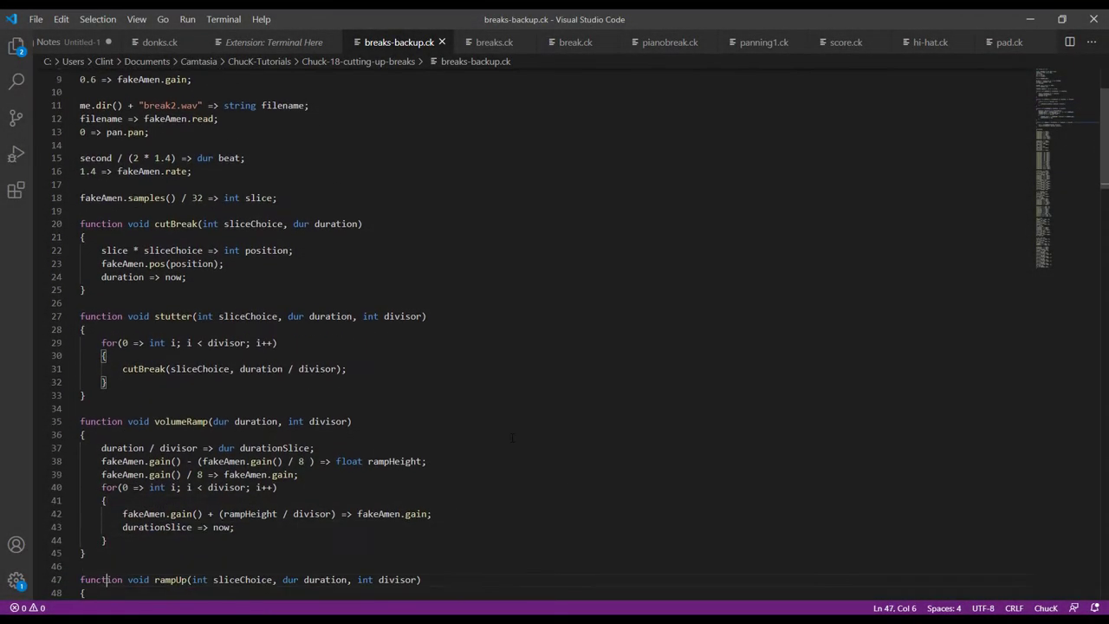
{"action": "scroll", "scroll_direction": "down", "scroll_amount": 3}
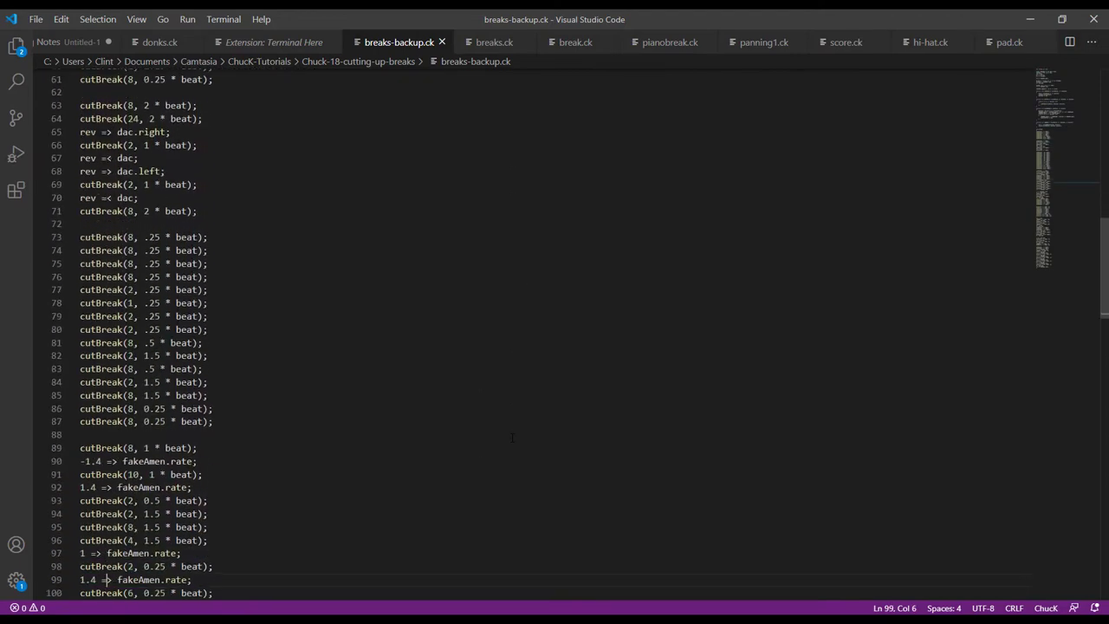
{"action": "scroll", "scroll_direction": "down", "scroll_amount": 3}
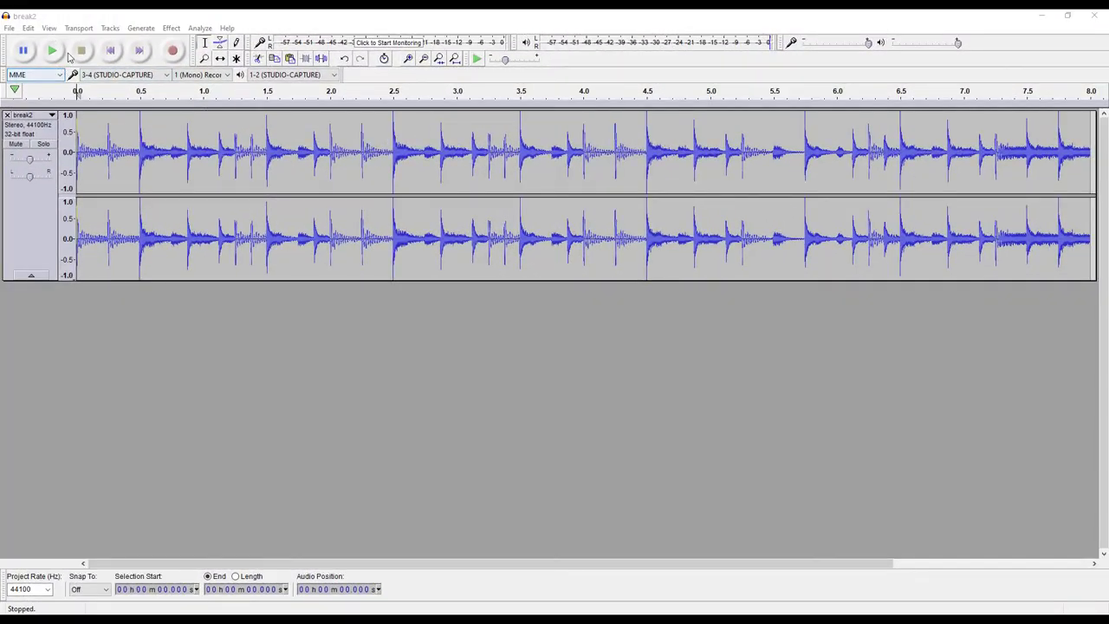
{"action": "left_click", "coordinate": [52, 48]}
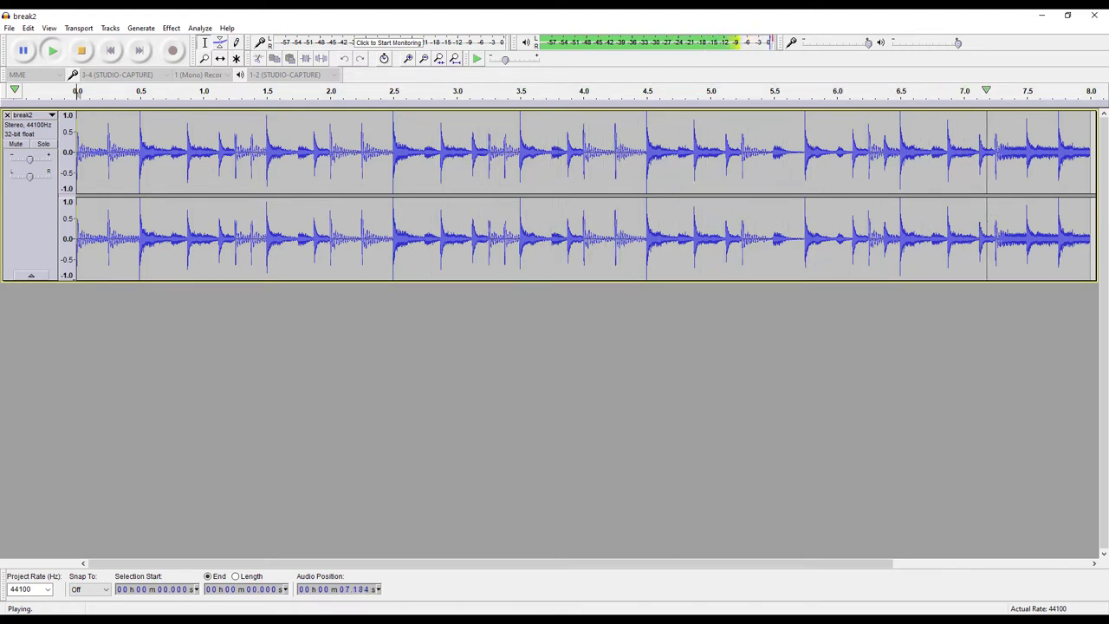
{"action": "left_click", "coordinate": [80, 49]}
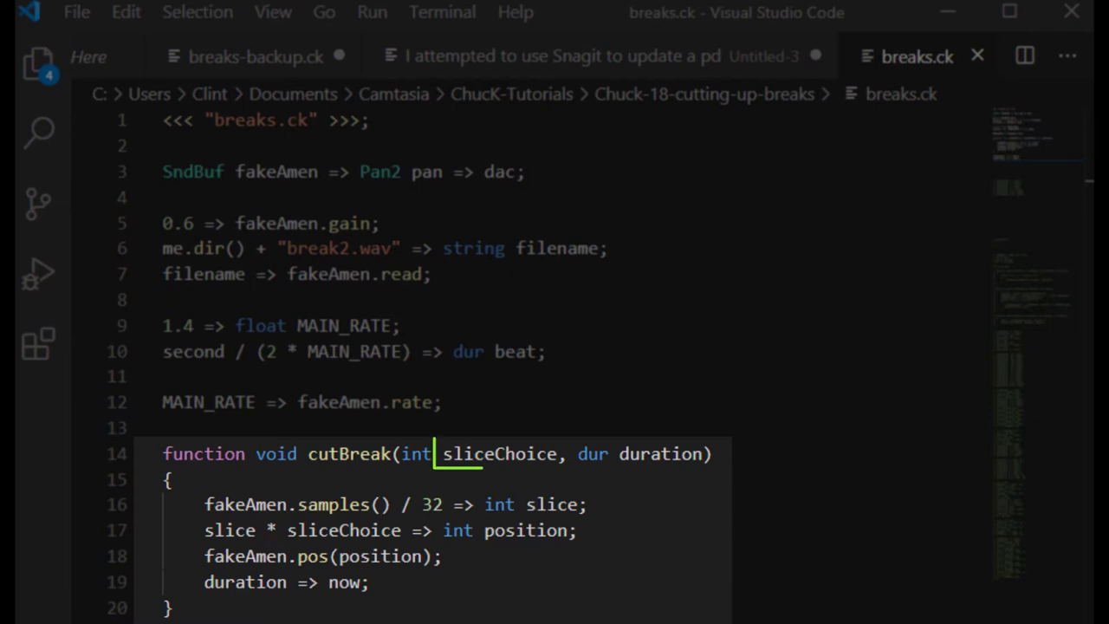
Write the cutBreak function on fakeAmen and add cutBreak(0, 1.5 * beat) and cutBreak(0, 2.5 * beat) calls
{"action": "double_click", "coordinate": [499, 454]}
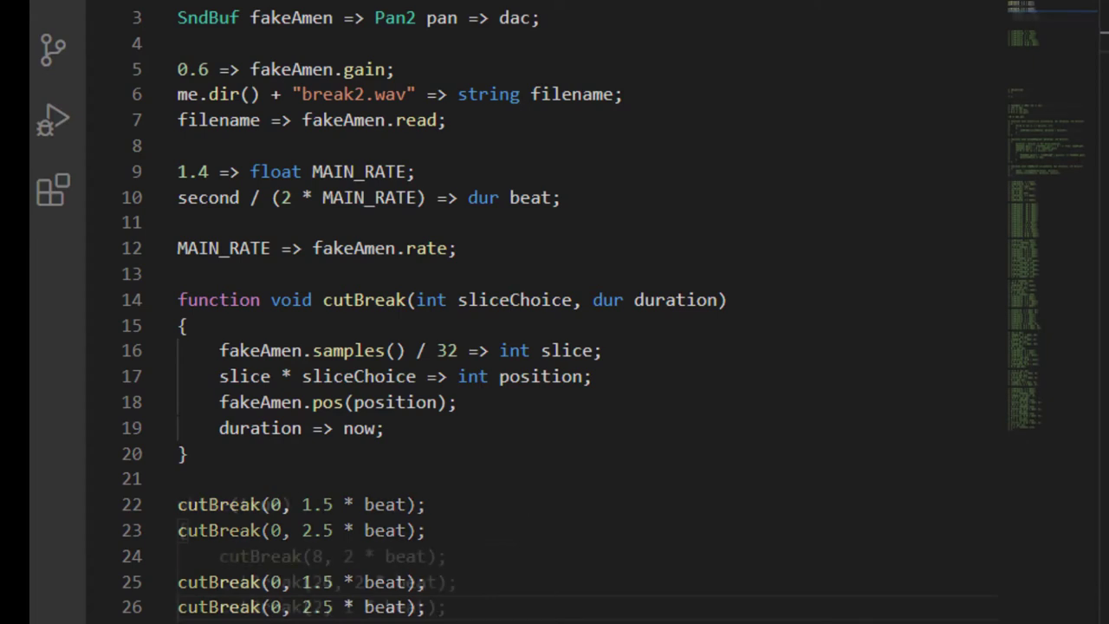
{"action": "scroll", "scroll_direction": "down", "scroll_amount": 3}
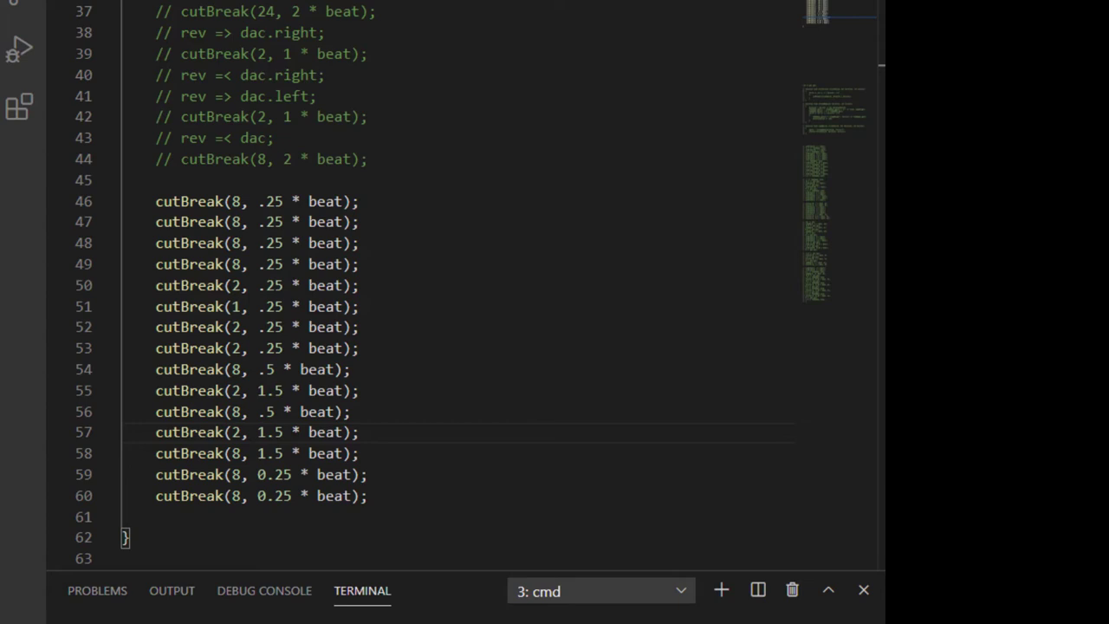
Set fakeAmen.rate from MAIN_RATE between cutBreak calls, including MAIN_RATE * -1 for reverse playback
{"action": "left_click", "coordinate": [598, 591]}
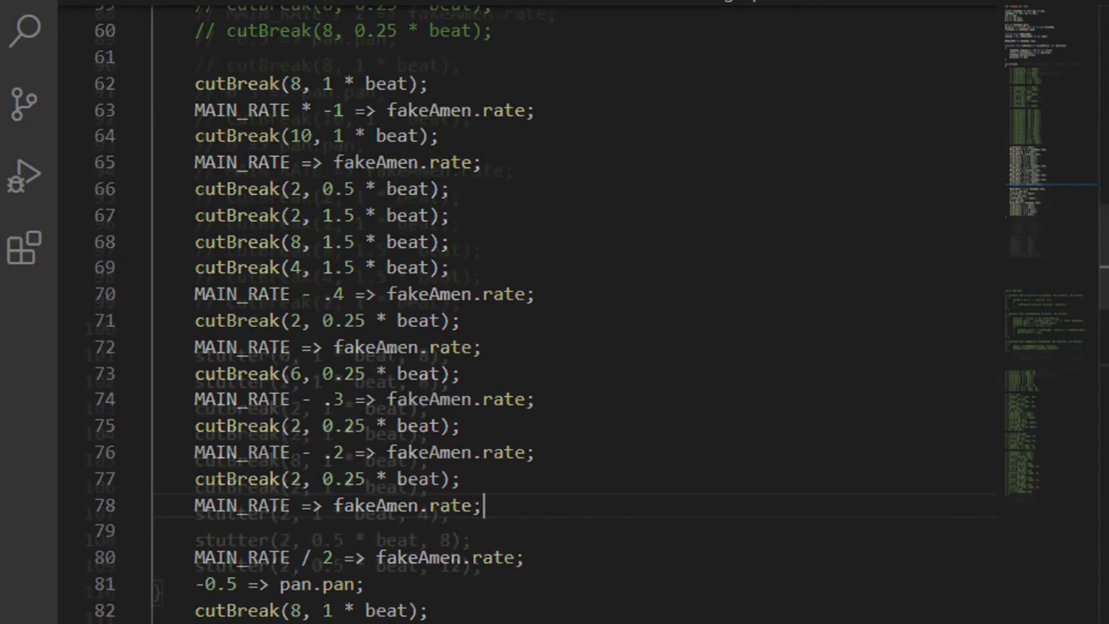
Write stutter(int sliceChoice, dur duration, int divisor) with a for loop calling cutBreak
{"action": "scroll", "scroll_direction": "down", "scroll_amount": 3}
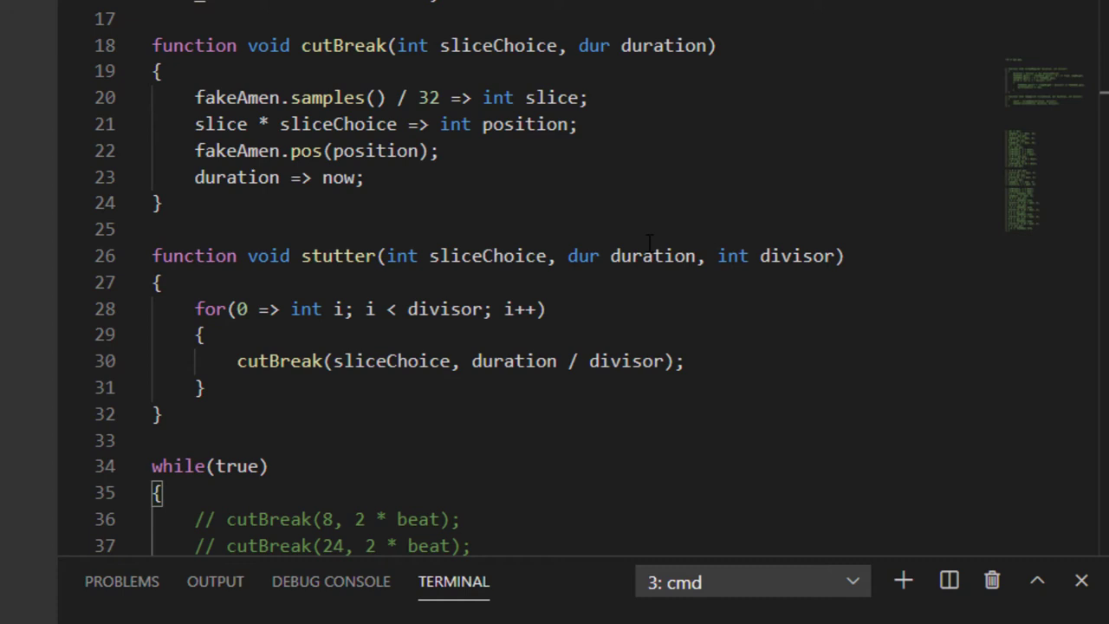
{"action": "scroll", "scroll_direction": "down", "scroll_amount": 3}
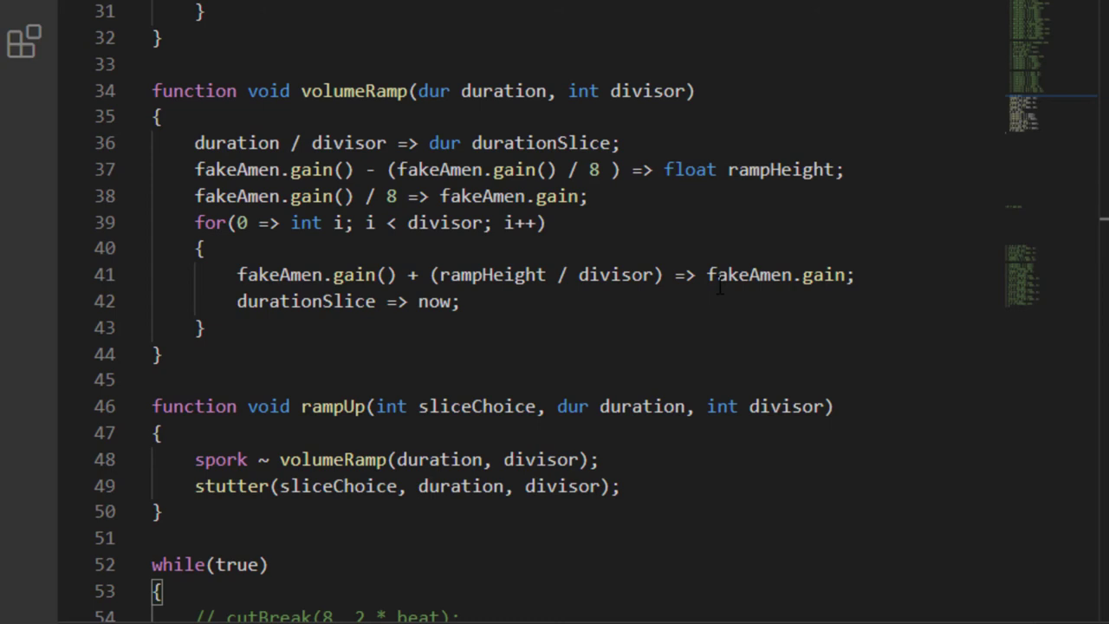
Add volumeRamp and rampUp functions, stutter/rampUp/pan lines in the loop, and run chuck breaks.ck
{"action": "scroll", "scroll_direction": "down", "scroll_amount": 3}
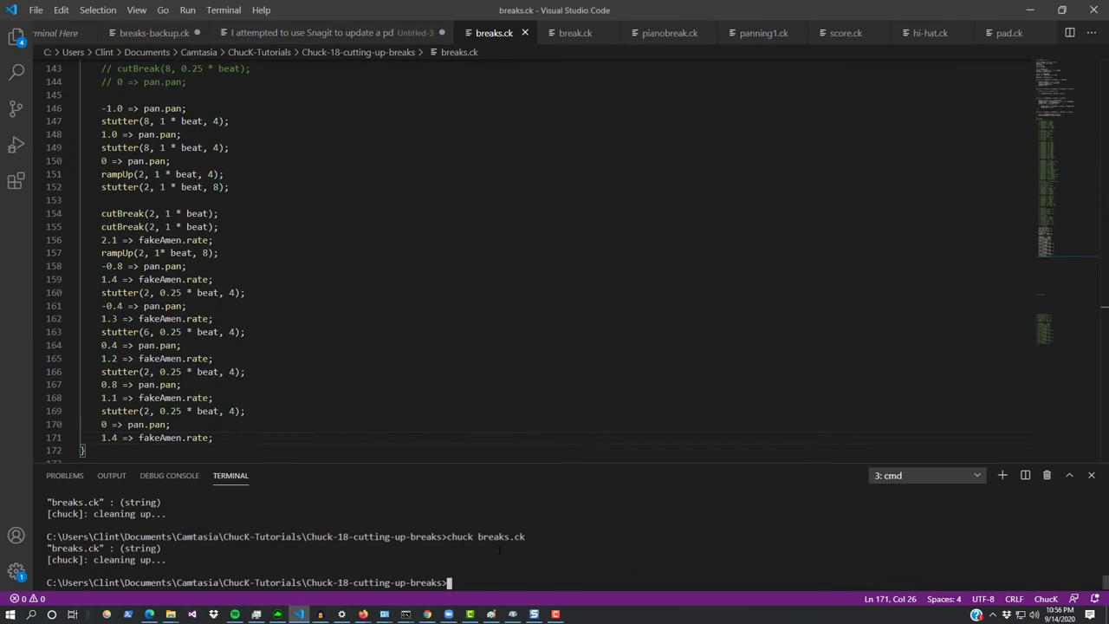
{"action": "type", "text": "chuck breaks.ck"}
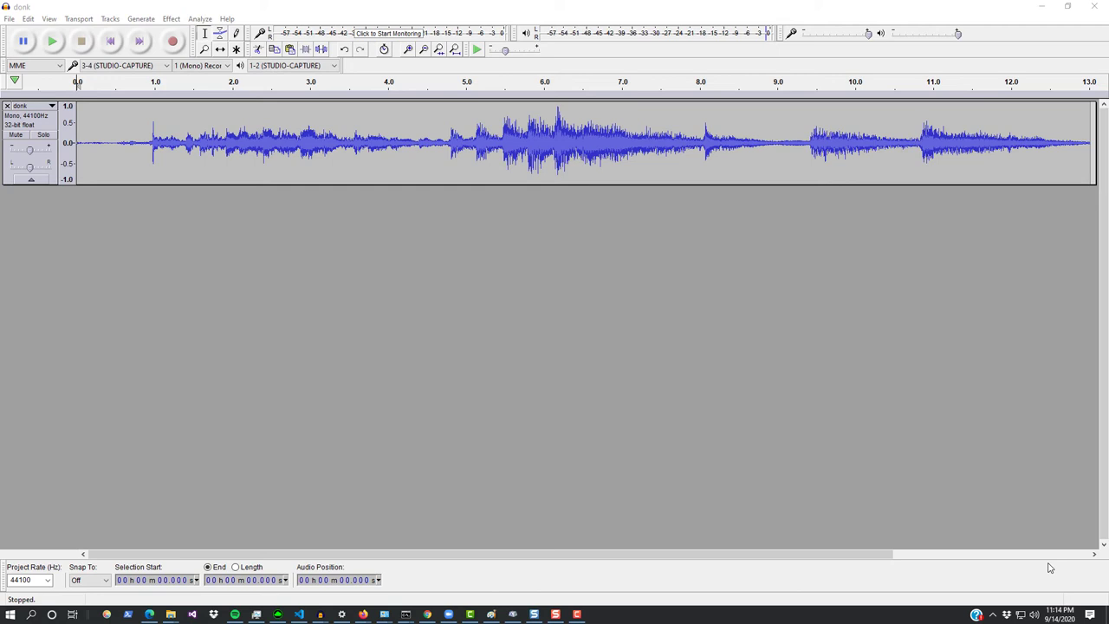
{"action": "mouse_move", "coordinate": [558, 447]}
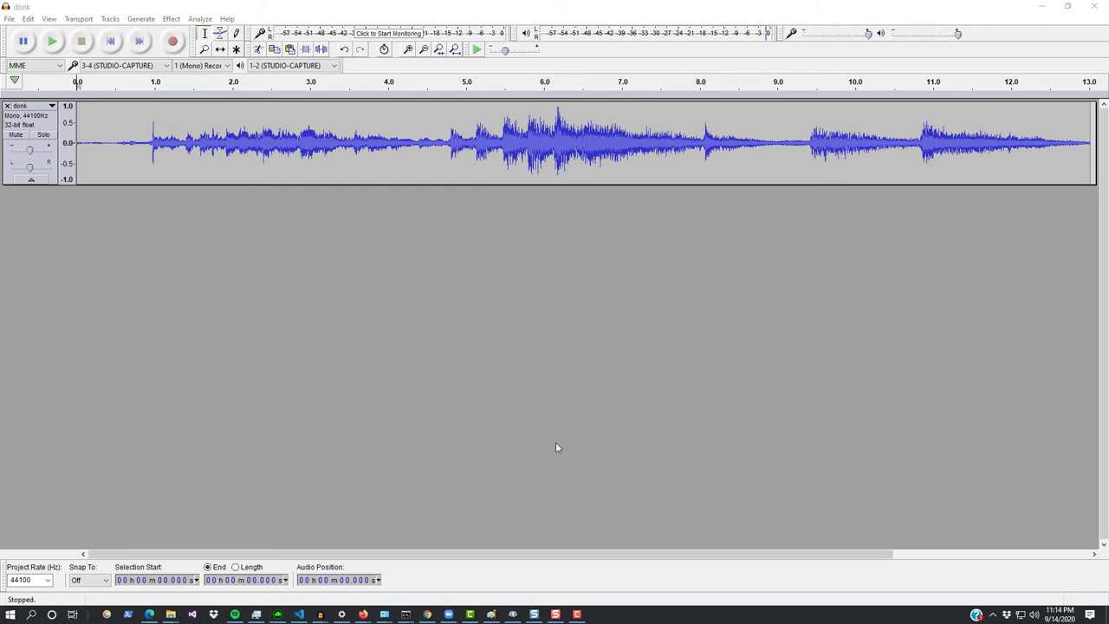
Play the 13-second recorded clip in Audacity
{"action": "left_click", "coordinate": [52, 41]}
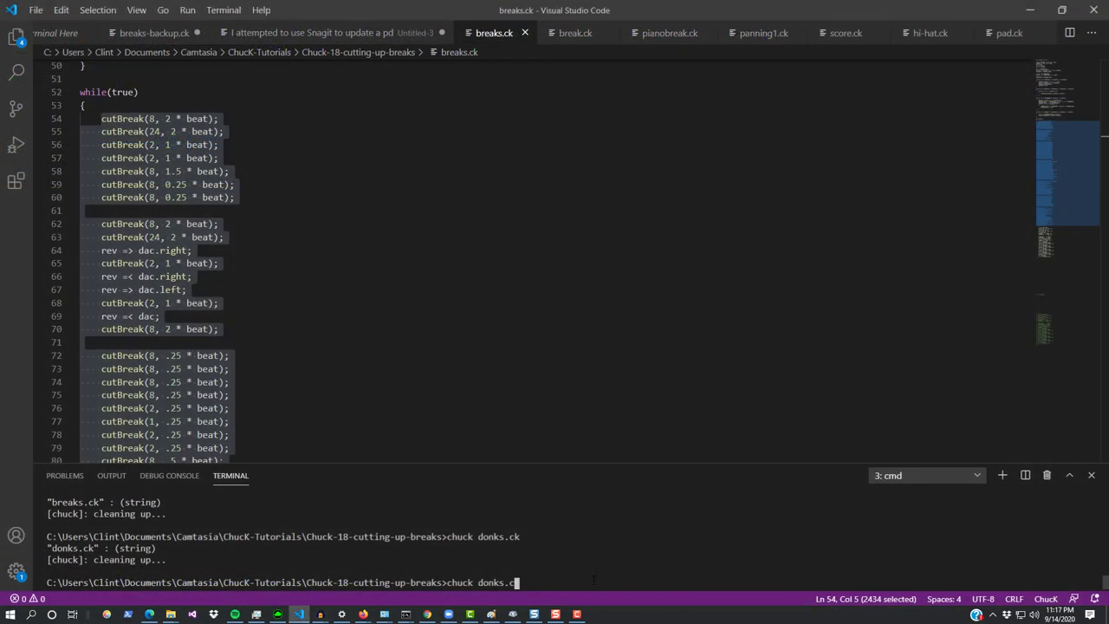
Run chuck donks.ck in the integrated terminal
{"action": "key", "text": "enter"}
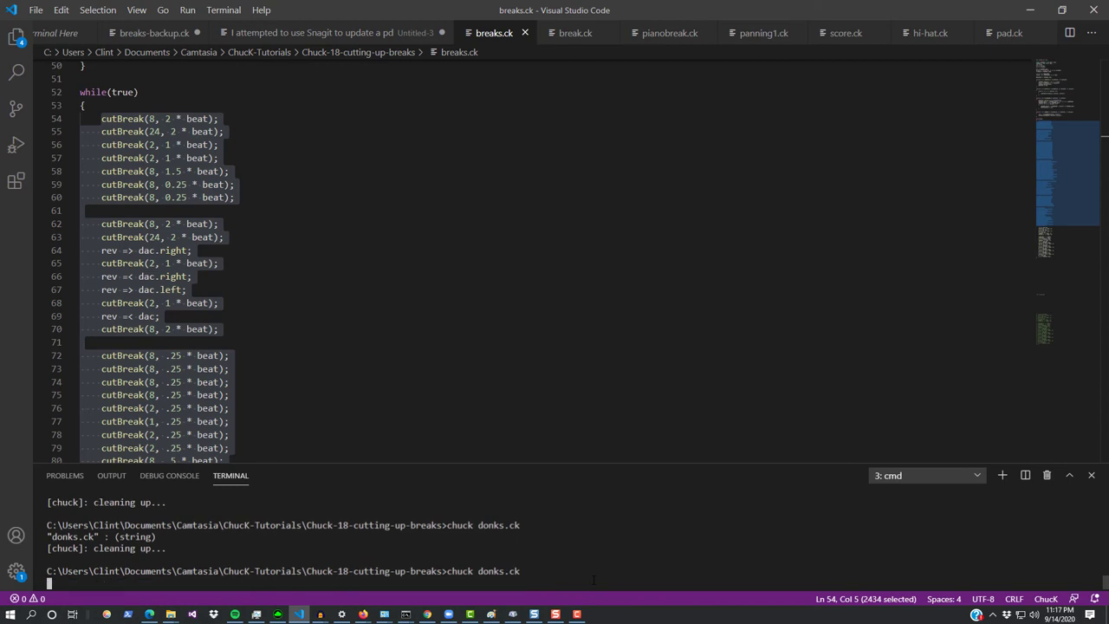